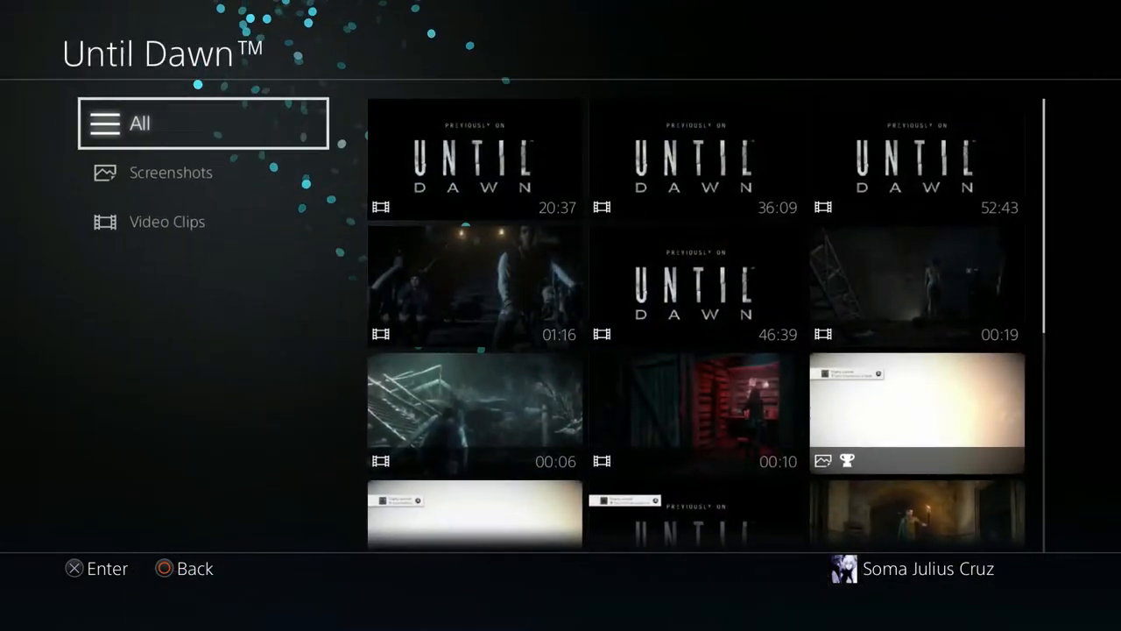
- Choose Copy to USB Storage Device for the Until Dawn captures and accept the notice
key(options)
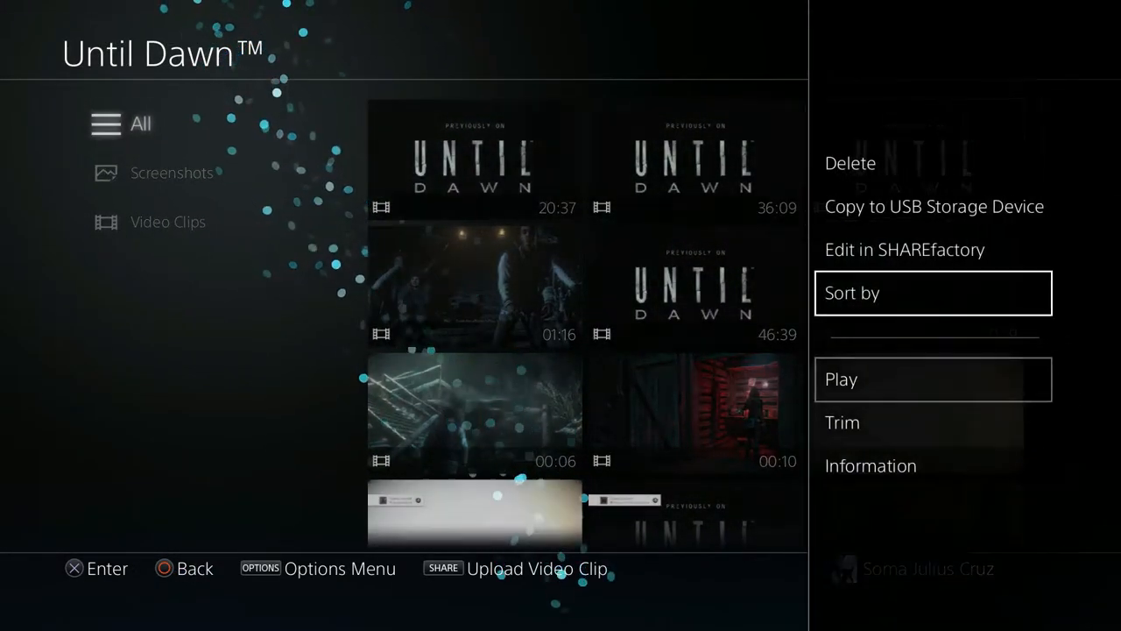
click(933, 206)
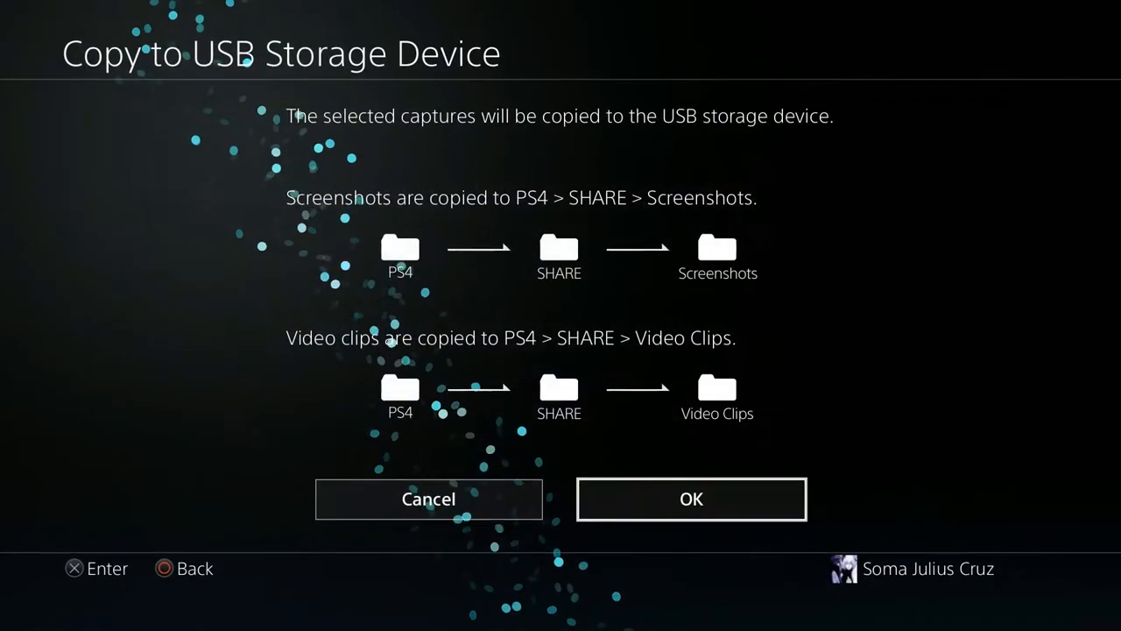
click(691, 498)
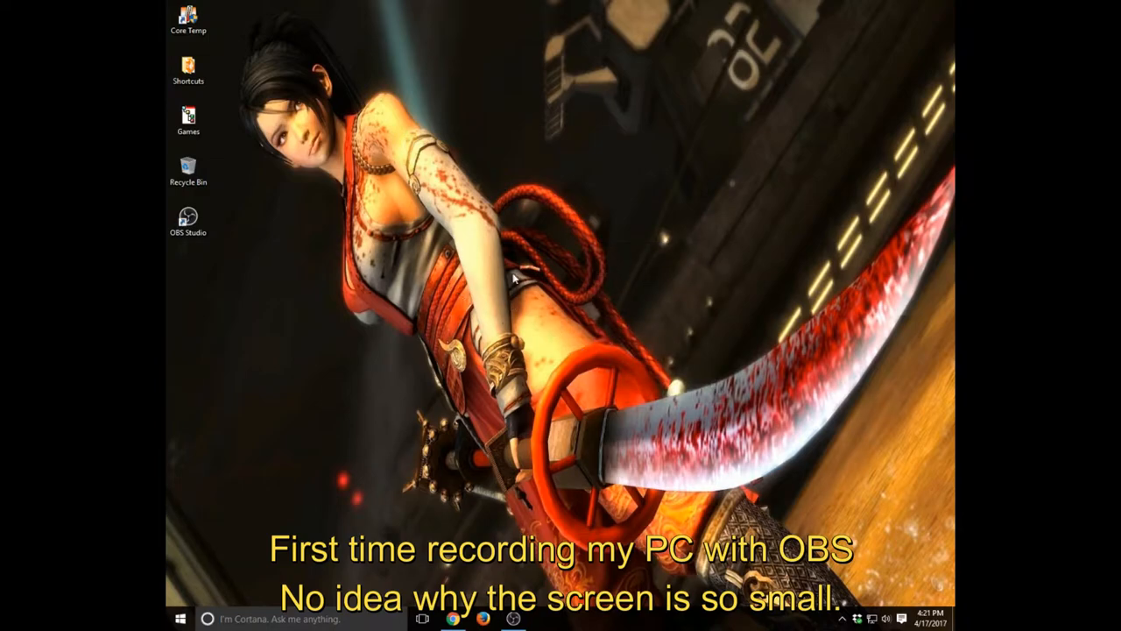
mouse_move(615, 243)
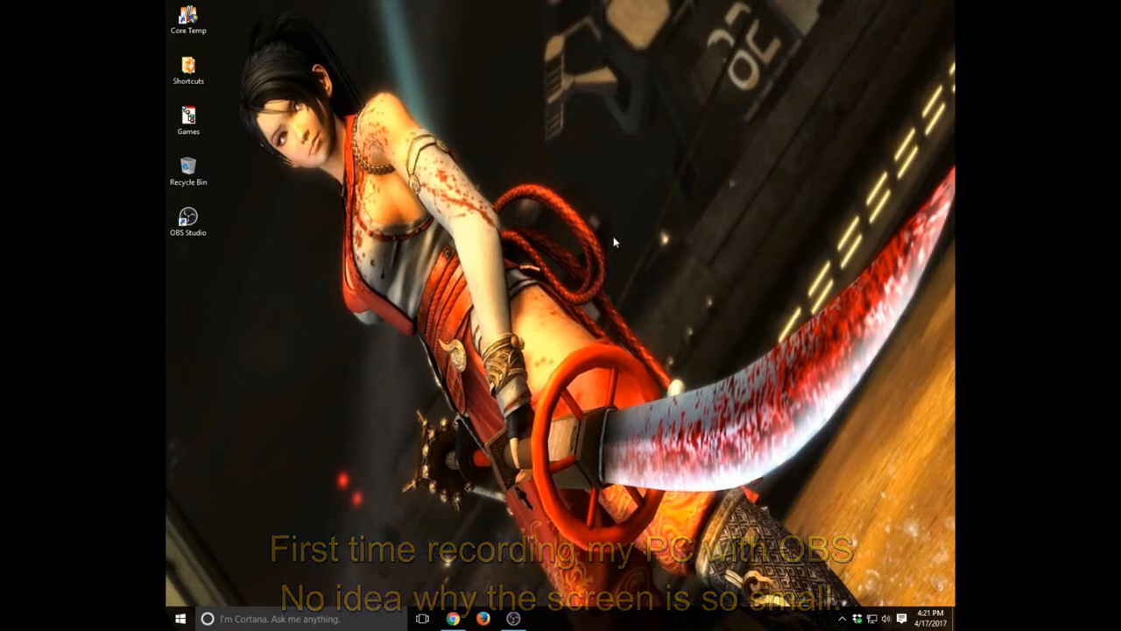
mouse_move(622, 272)
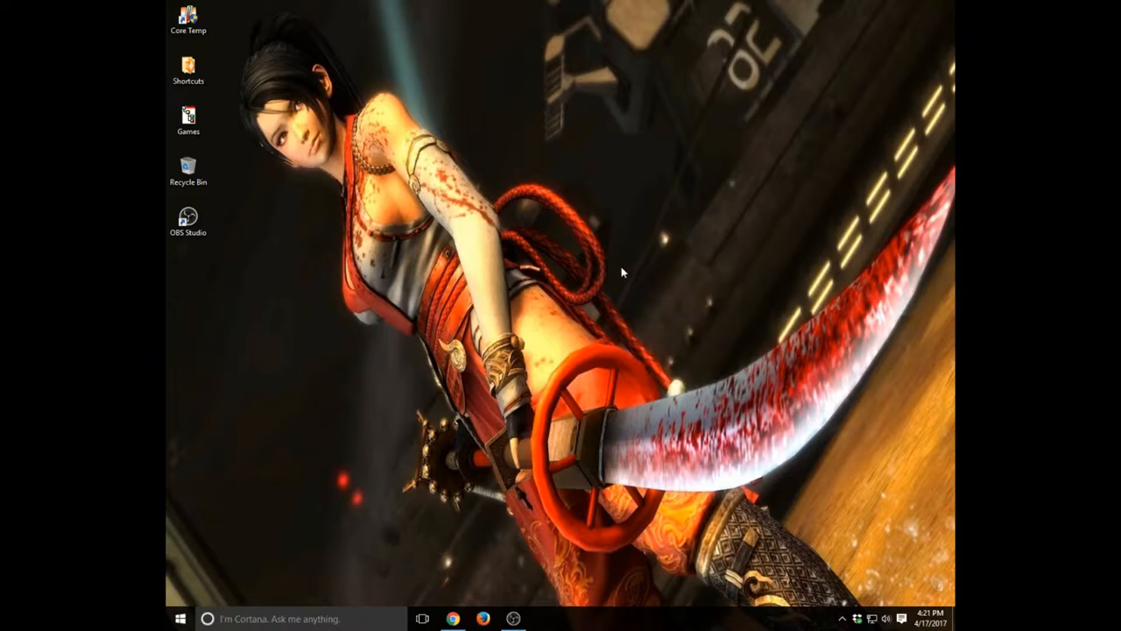
- Right-click on the Windows desktop
right_click(622, 271)
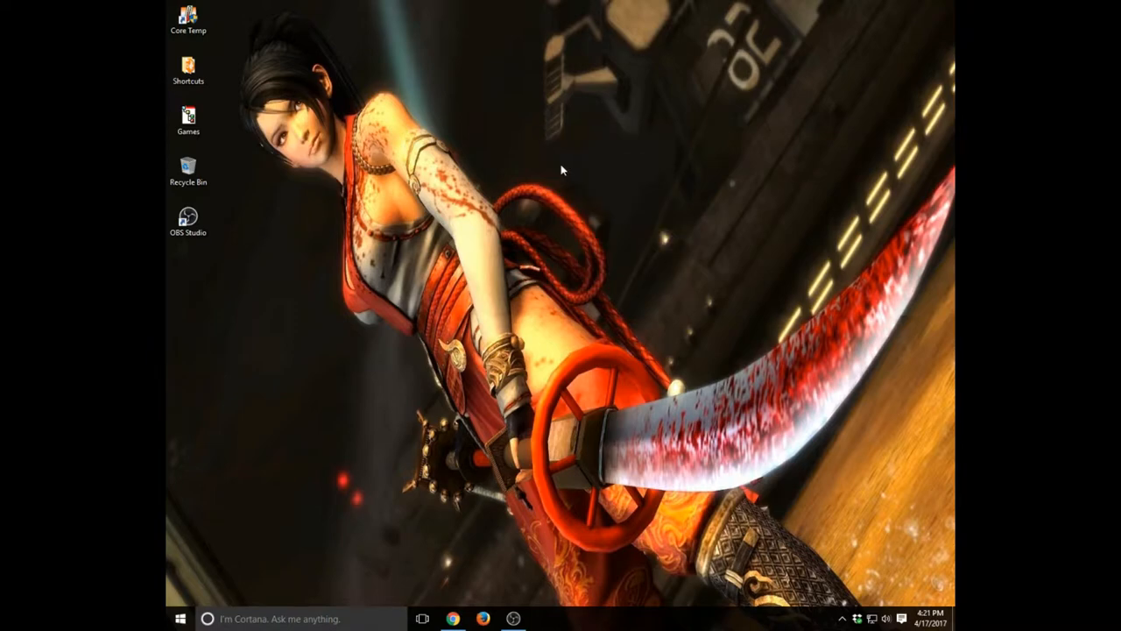
mouse_move(554, 168)
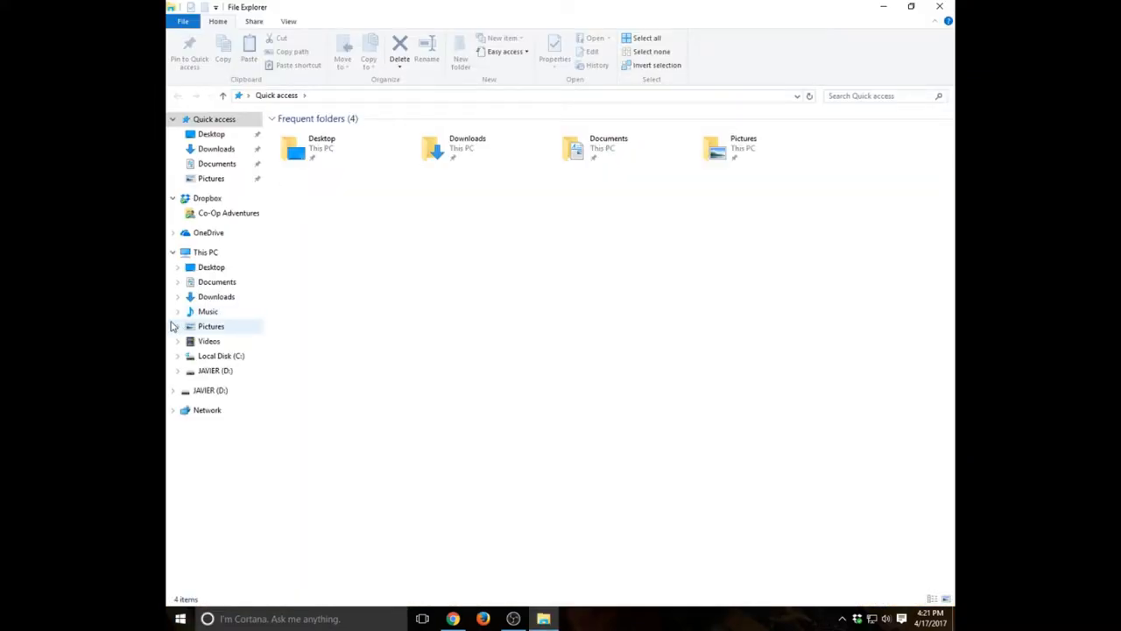
- Open the Format dialog for the JAVIER (D:) drive from This PC
click(206, 252)
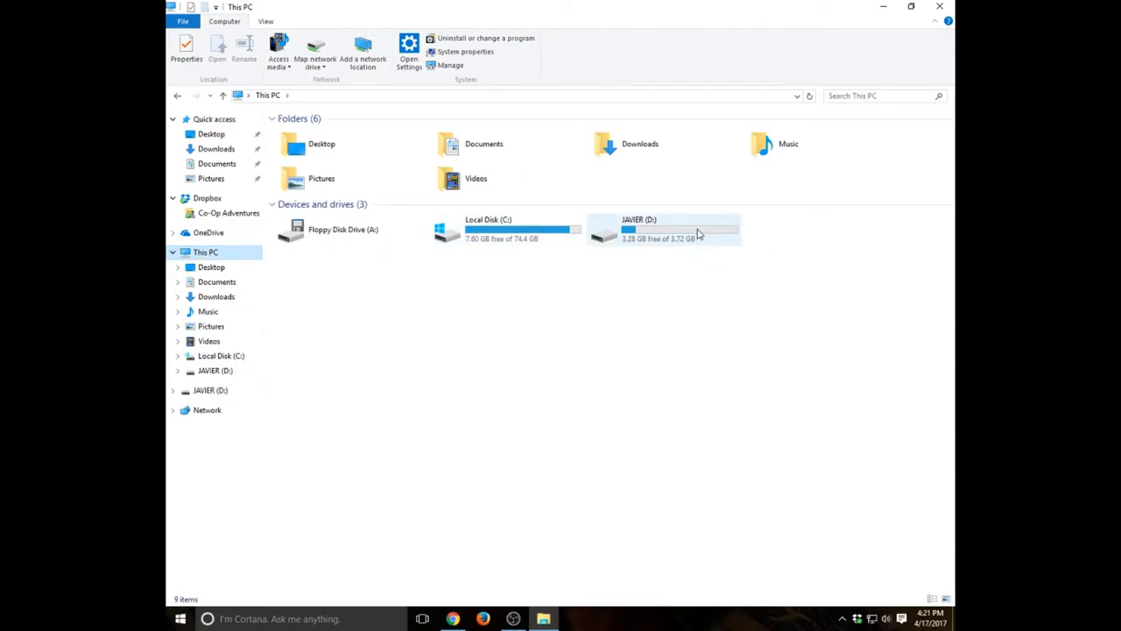
right_click(664, 230)
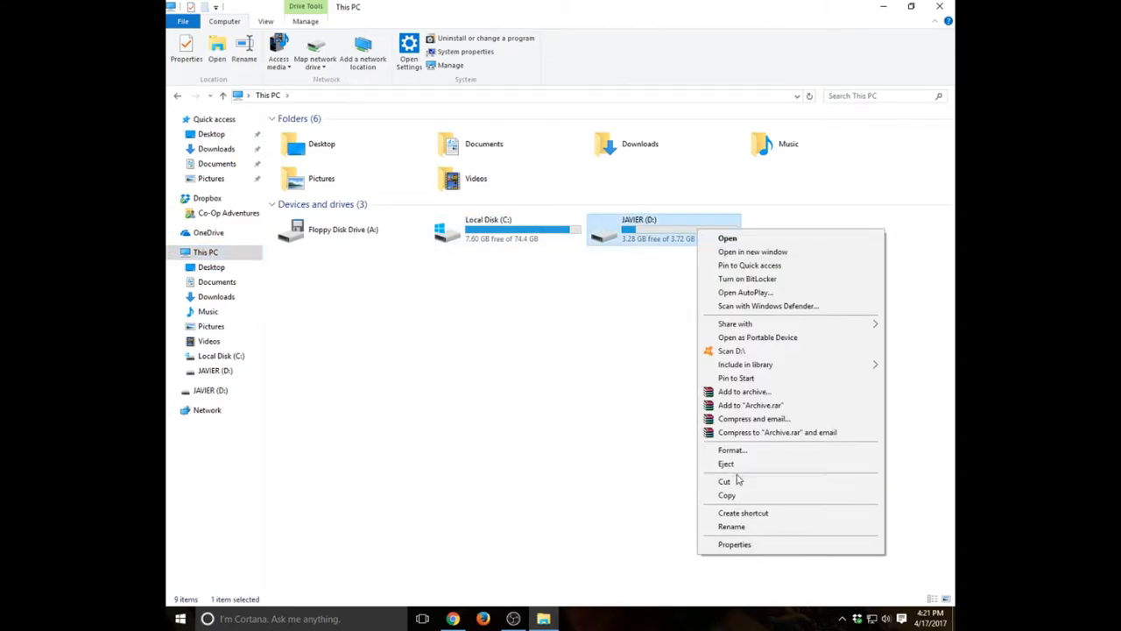
click(732, 450)
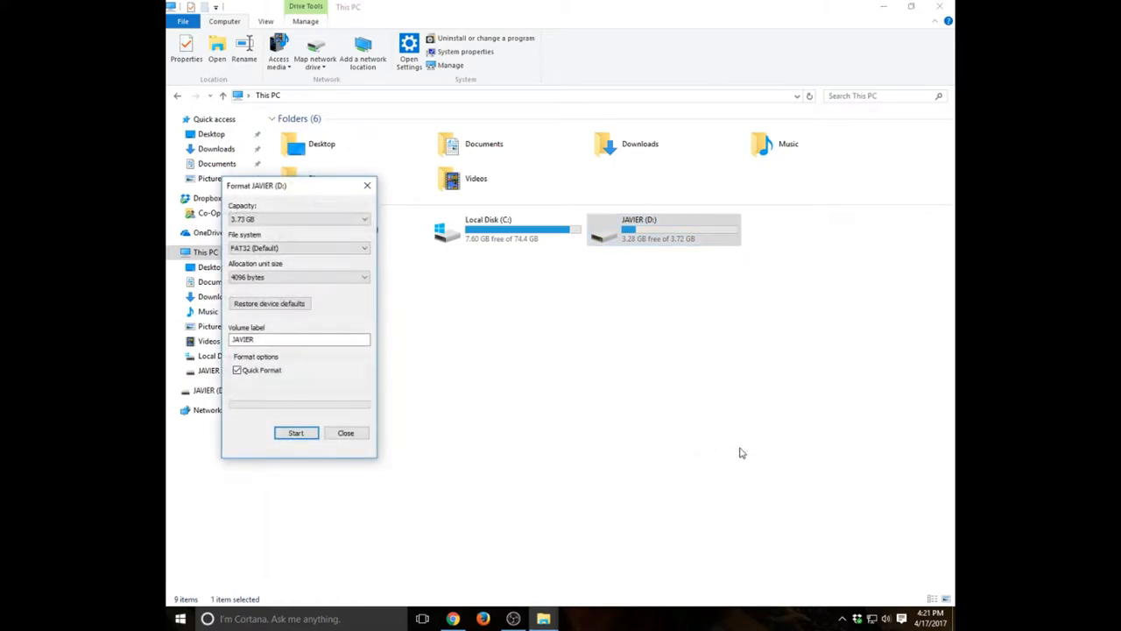
- Set file system to exFAT with 32768-kilobyte allocation units and start formatting
click(298, 248)
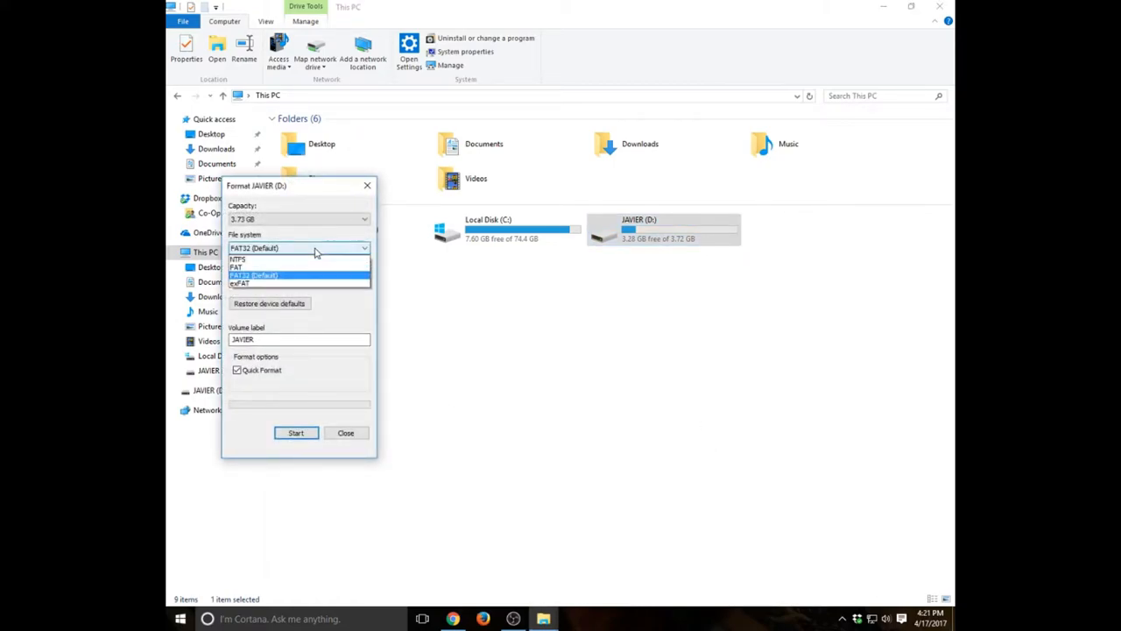
click(239, 283)
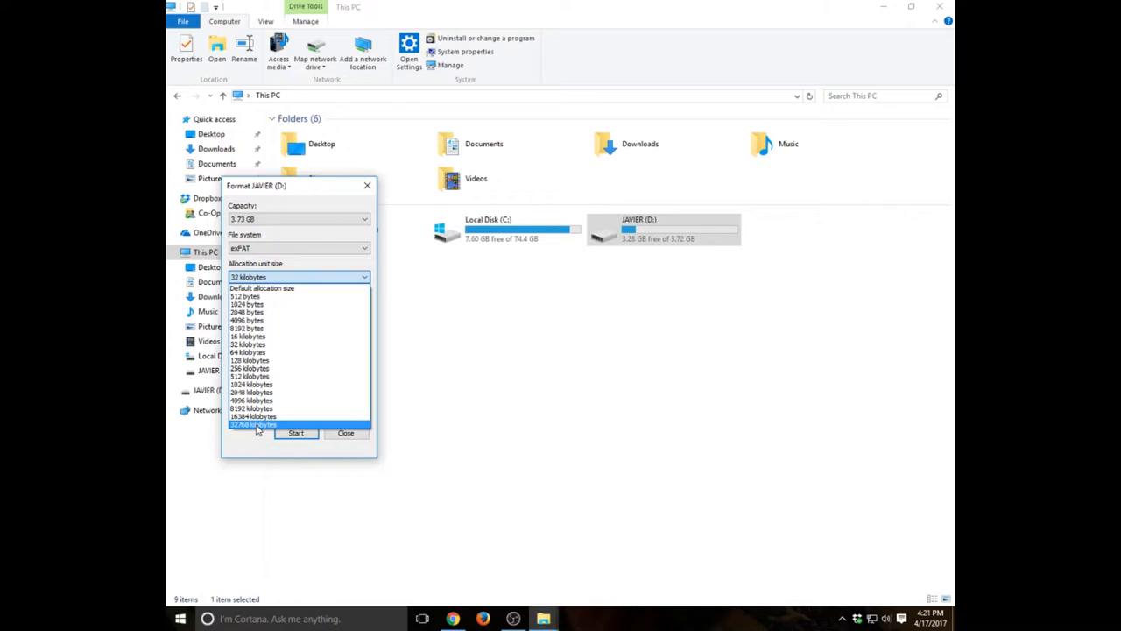
click(253, 424)
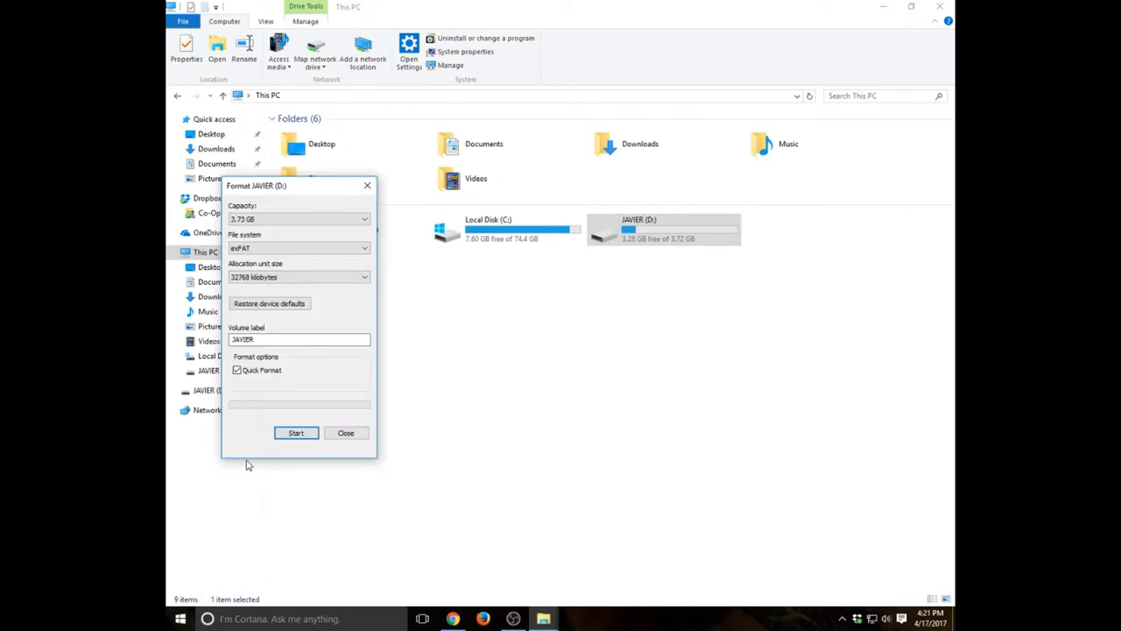
click(296, 433)
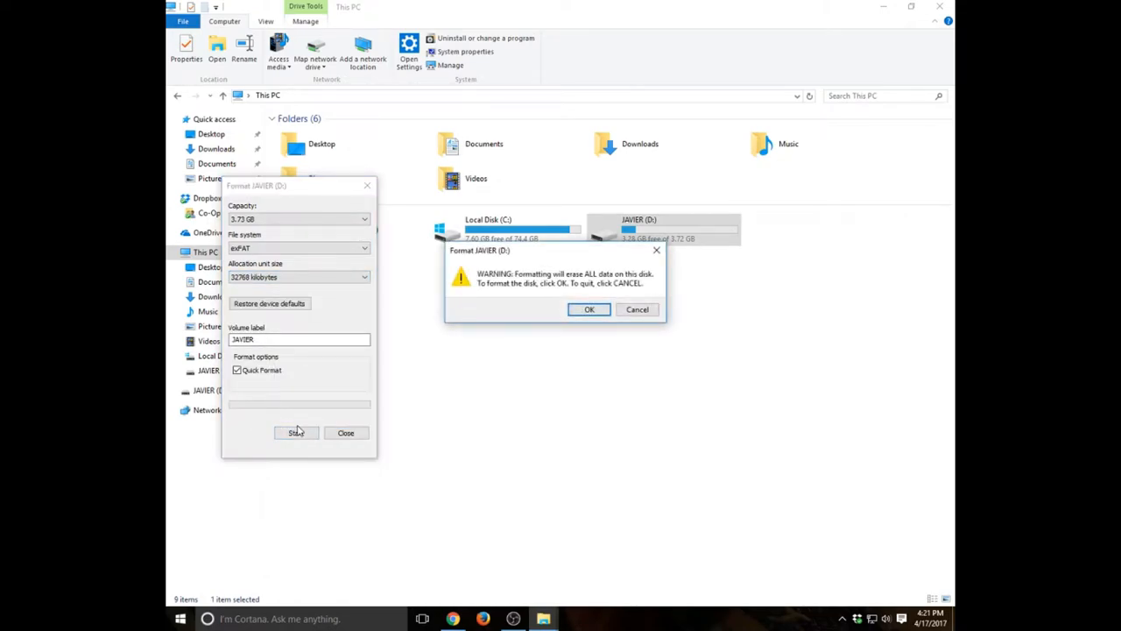
- Confirm erasing JAVIER (D:), acknowledge Format Complete, and close the Format window
click(589, 309)
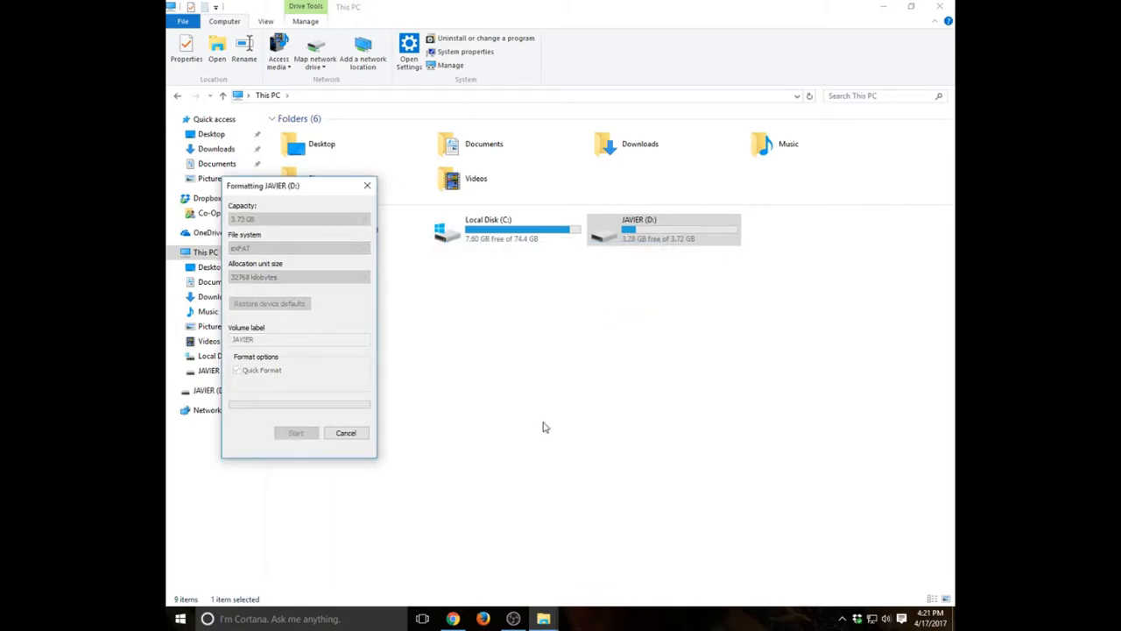
mouse_move(523, 435)
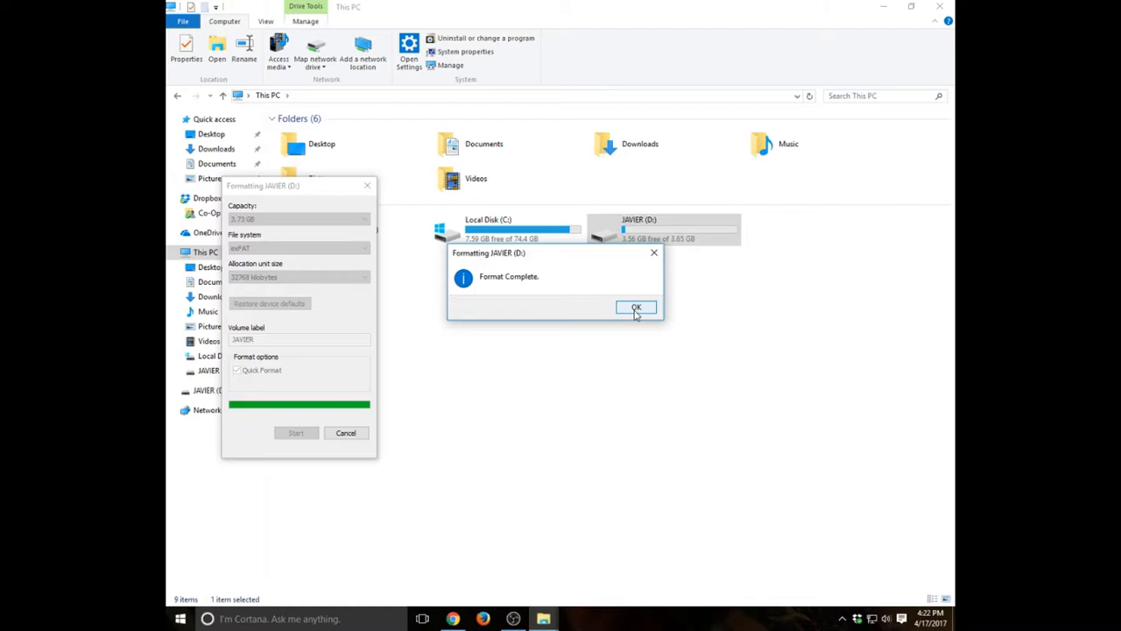
click(636, 308)
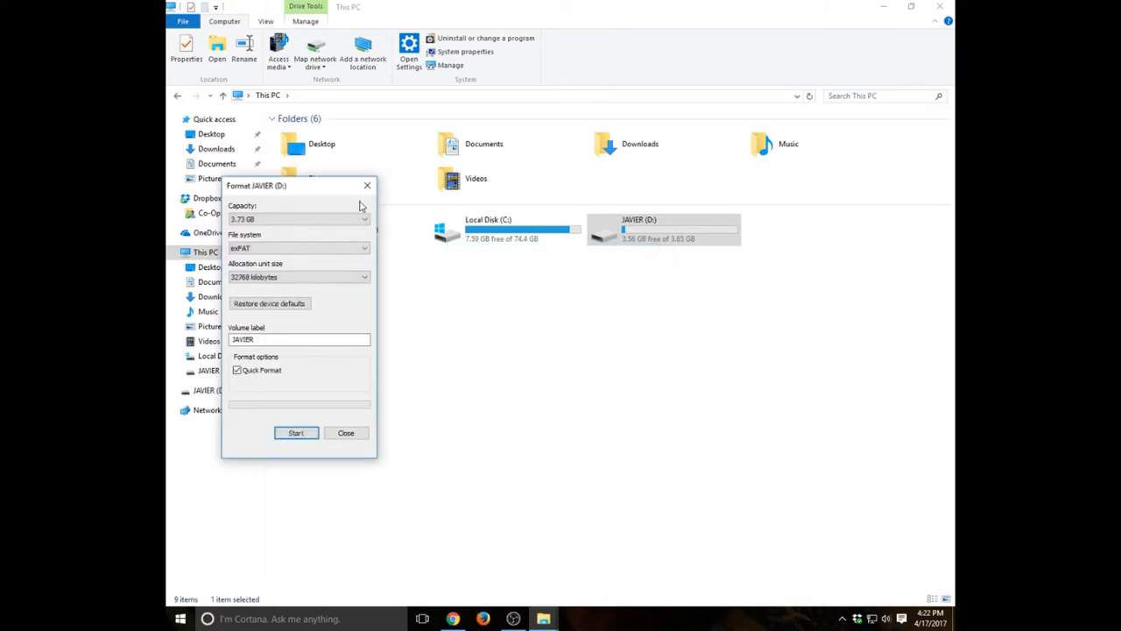
click(346, 432)
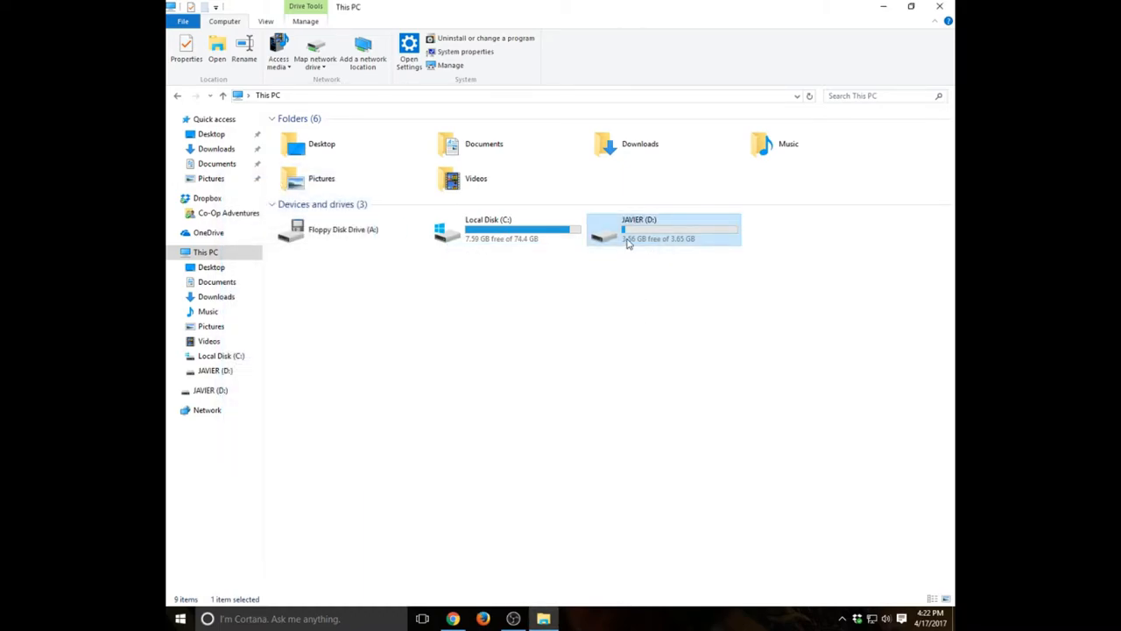
mouse_move(635, 239)
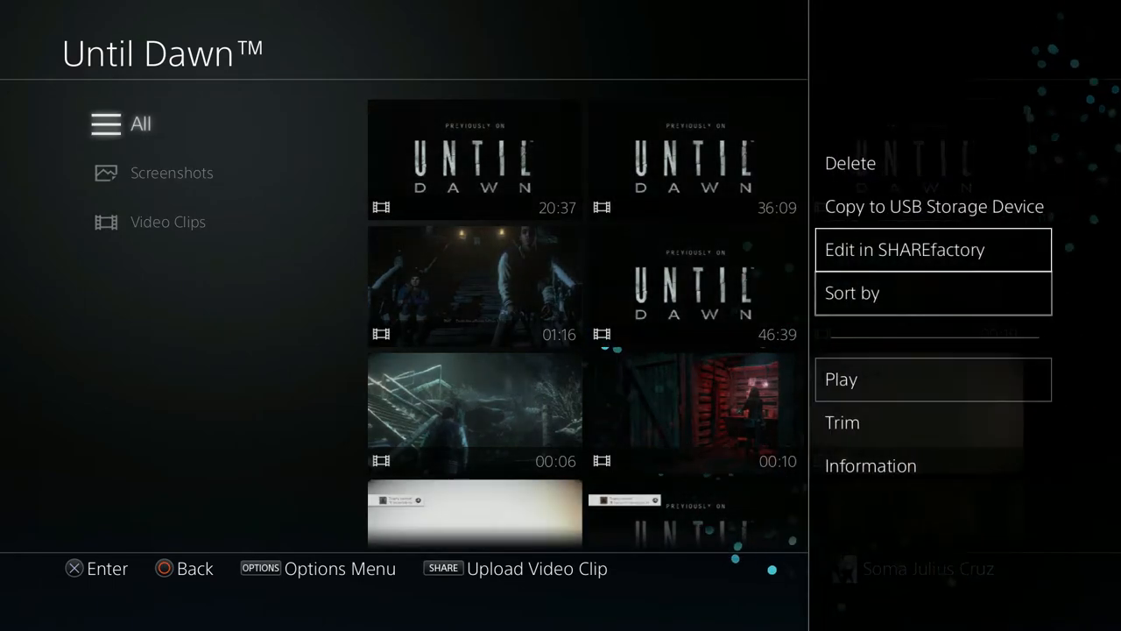
- Copy the checked 52:43 Until Dawn clip to the USB storage device
click(934, 206)
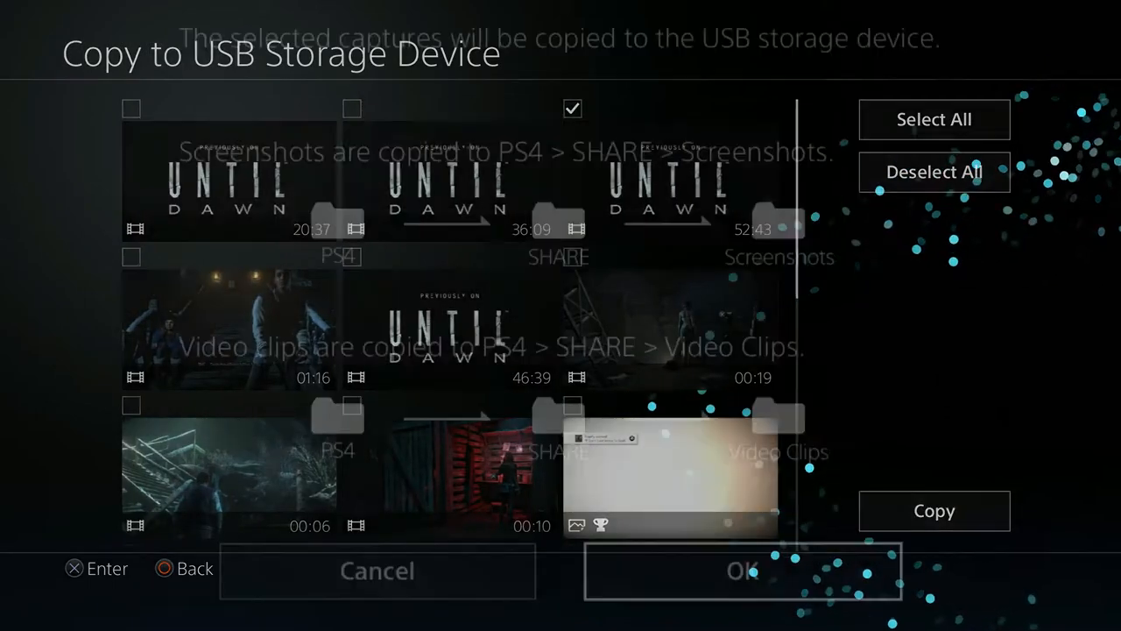
click(742, 571)
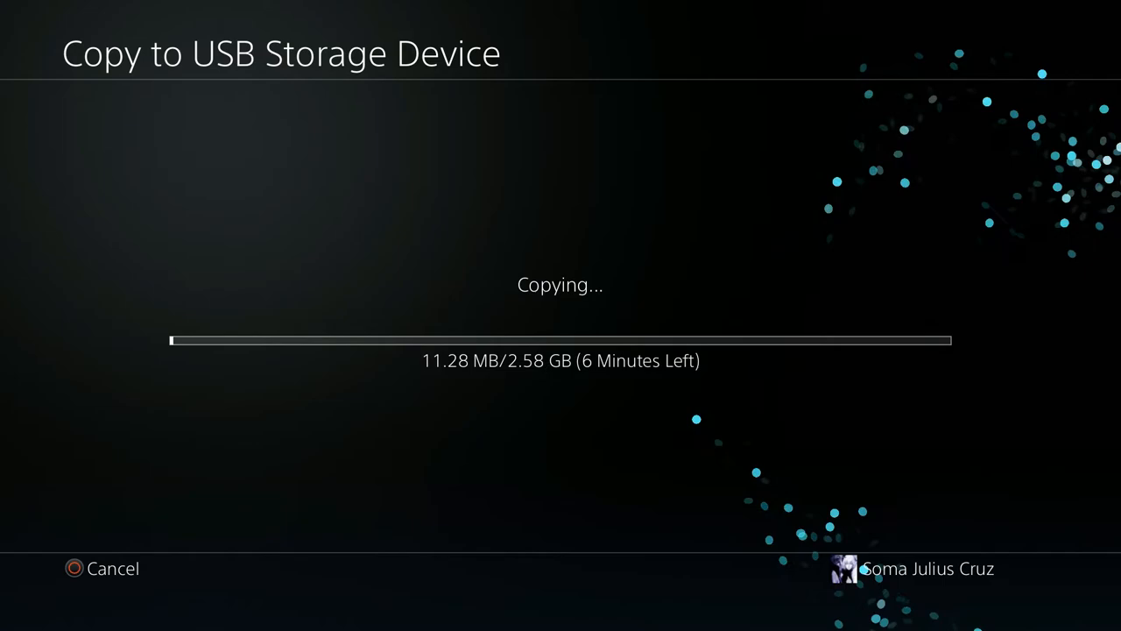